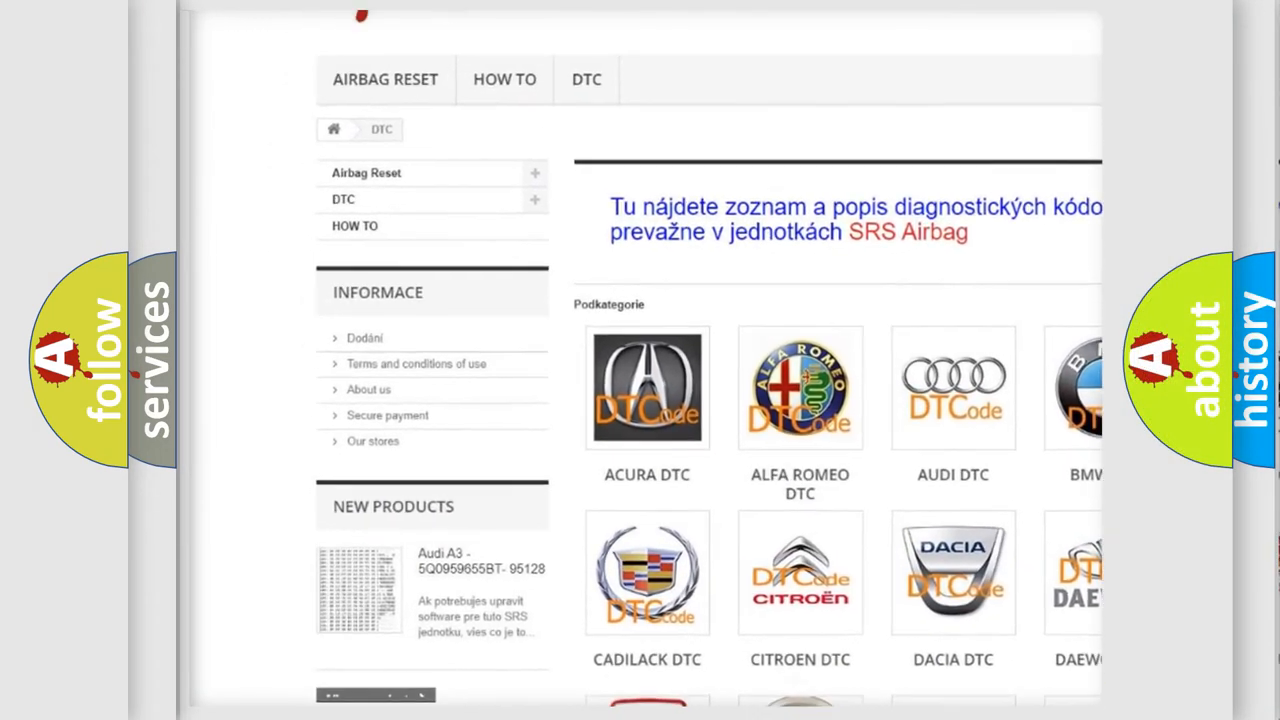
- Scroll the airbagreset.sk DTC page past brand categories to the Acura P1790 code card
{"action": "scroll", "scroll_direction": "down", "scroll_amount": 3}
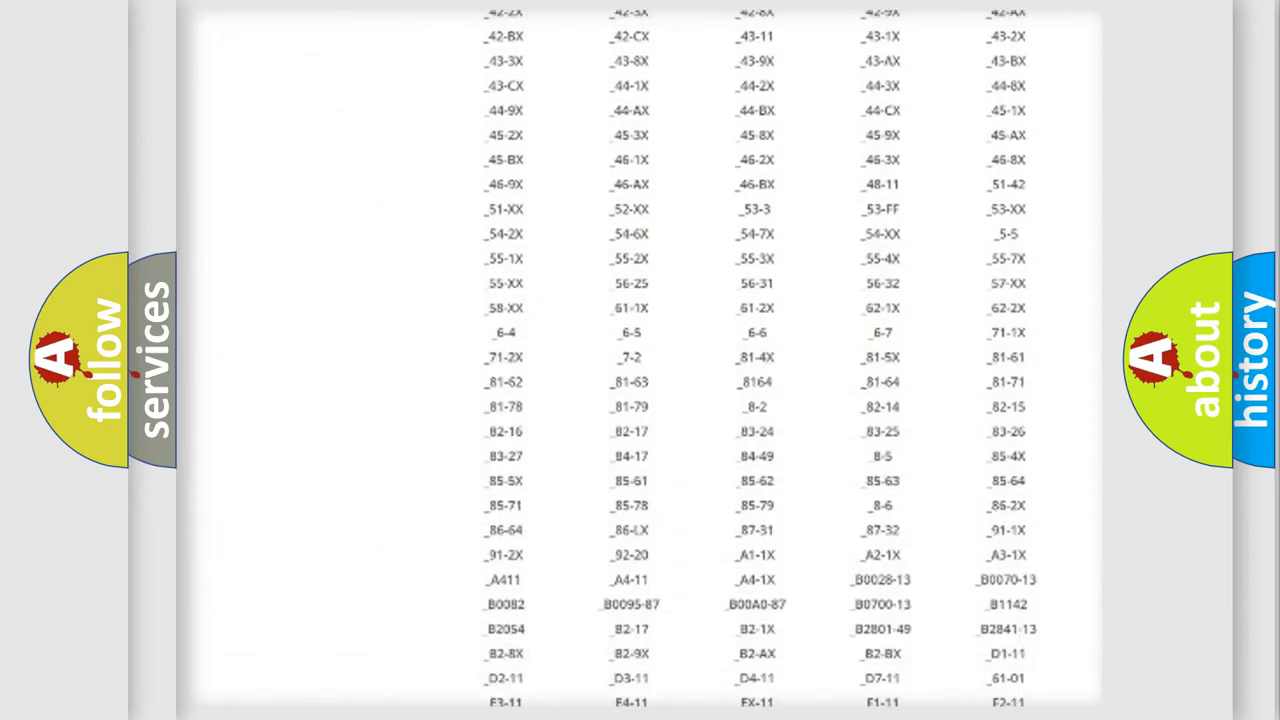
{"action": "scroll", "scroll_direction": "down", "scroll_amount": 3}
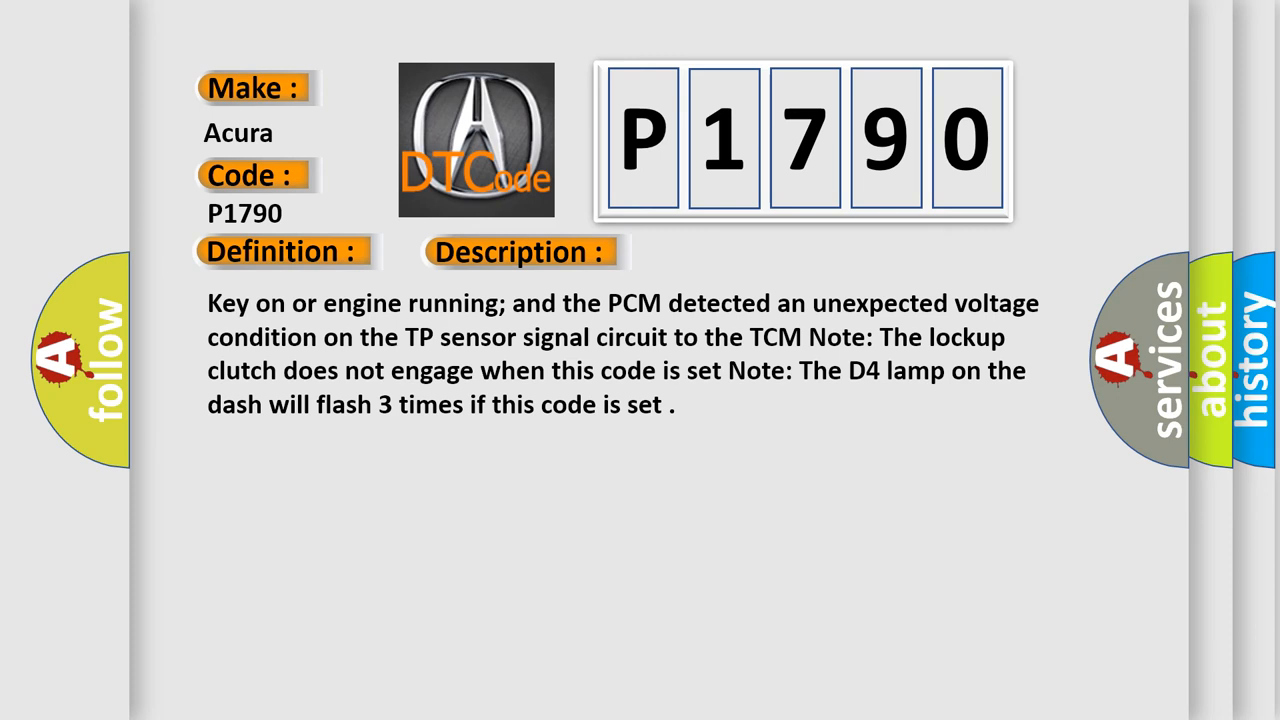
- Show the P1790 causes: TP sensor signal circuit to TCM open or shorted to ground
{"action": "left_click", "coordinate": [735, 251]}
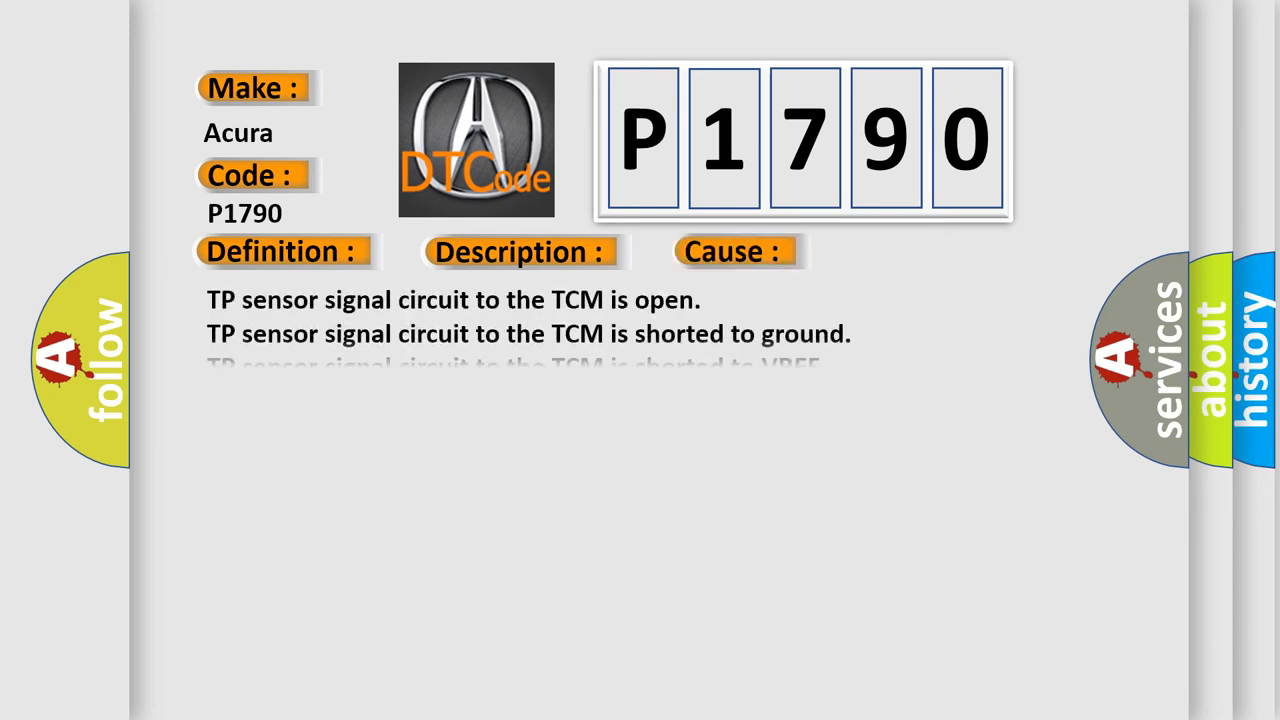